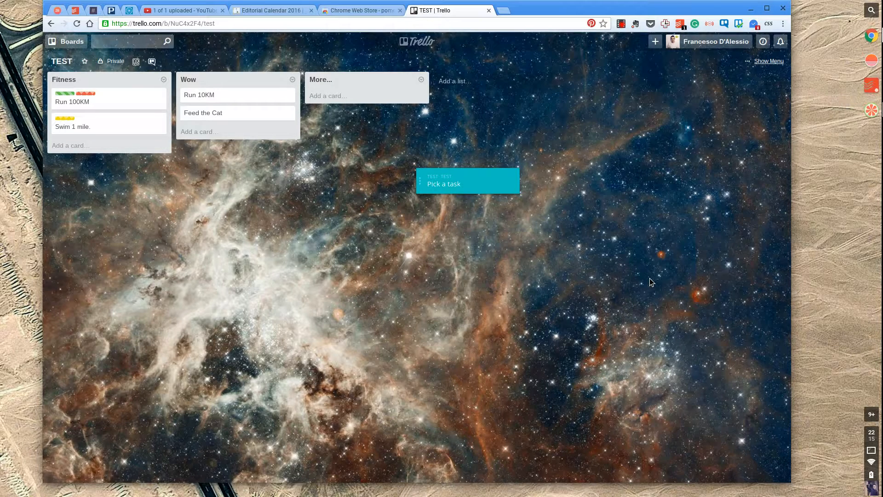
pyautogui.moveTo(416, 21)
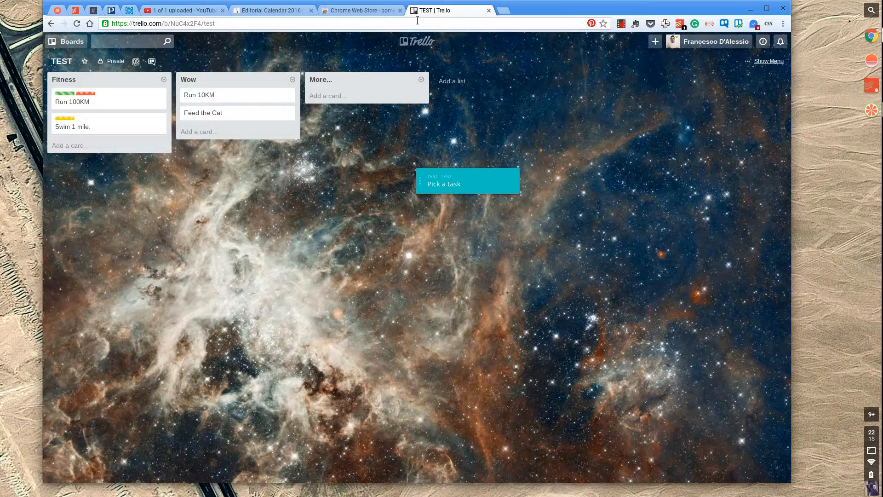
# - Leave the Trello board for the Chrome Web Store results listing the Pomello app
pyautogui.click(359, 10)
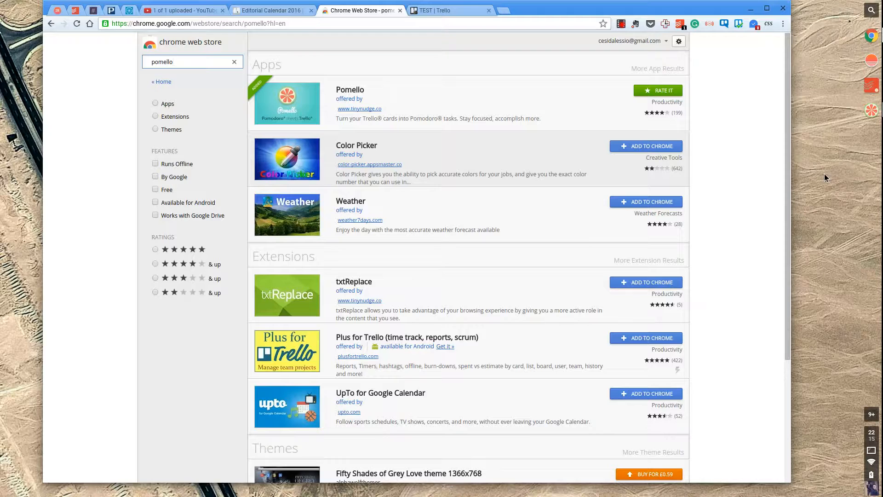
pyautogui.click(170, 62)
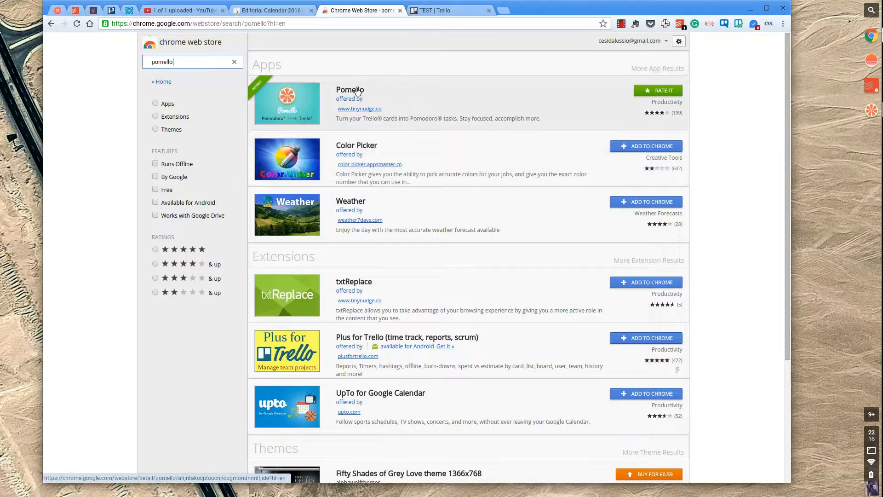
pyautogui.click(350, 89)
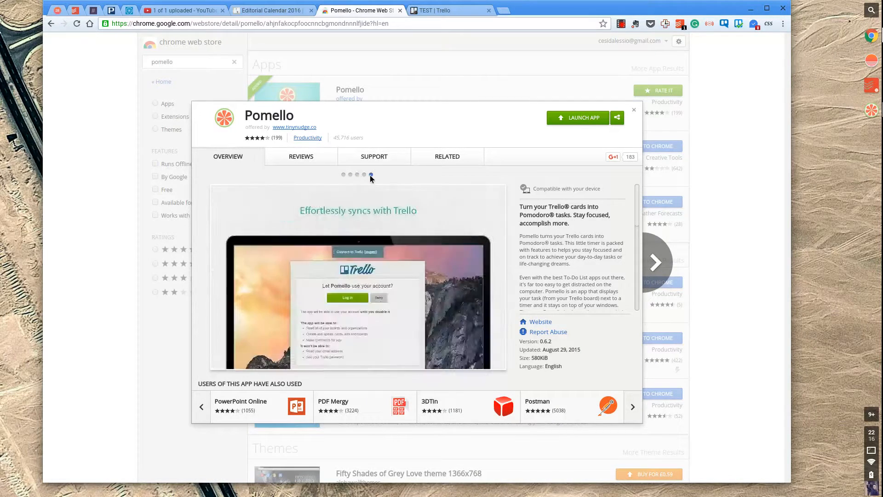
pyautogui.click(357, 175)
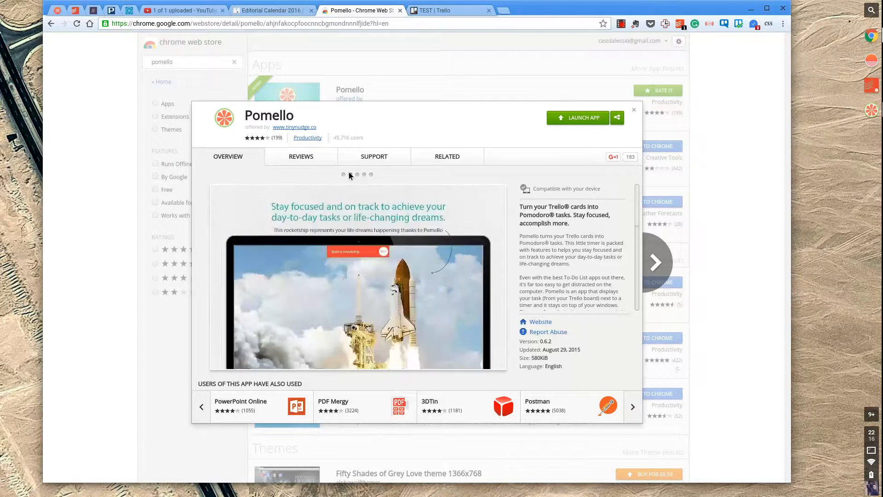
pyautogui.click(350, 175)
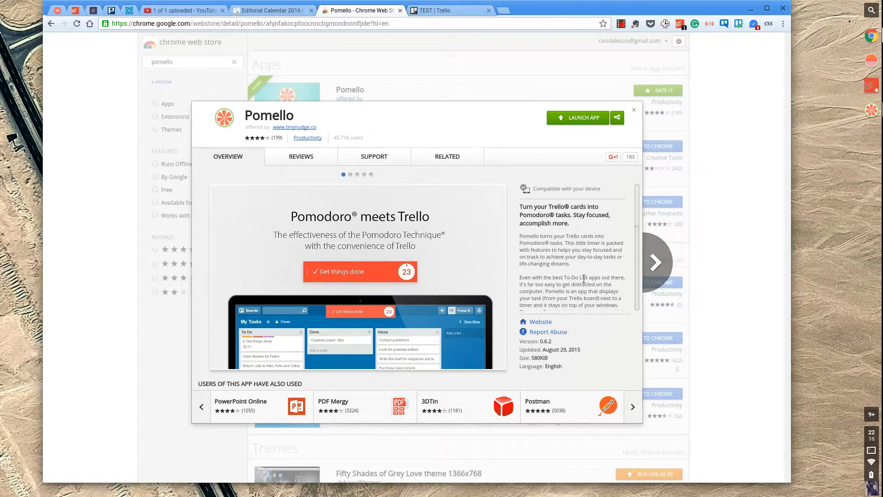
pyautogui.scroll(-3)
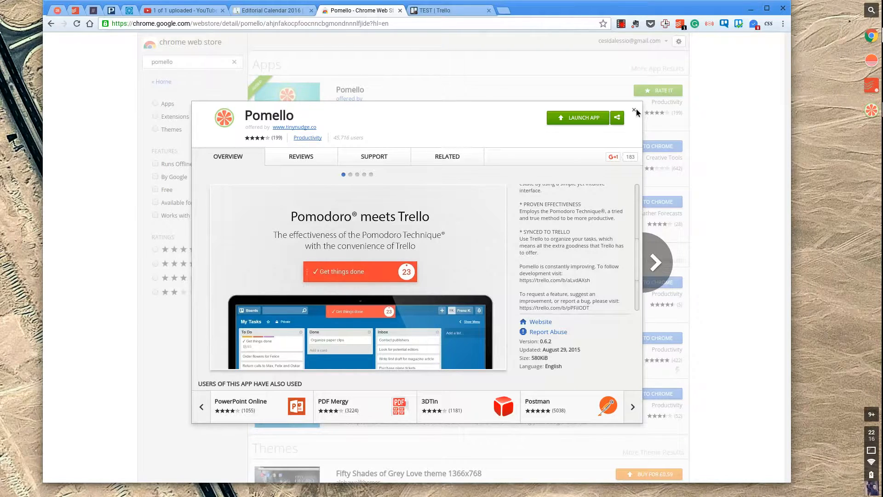
pyautogui.click(635, 109)
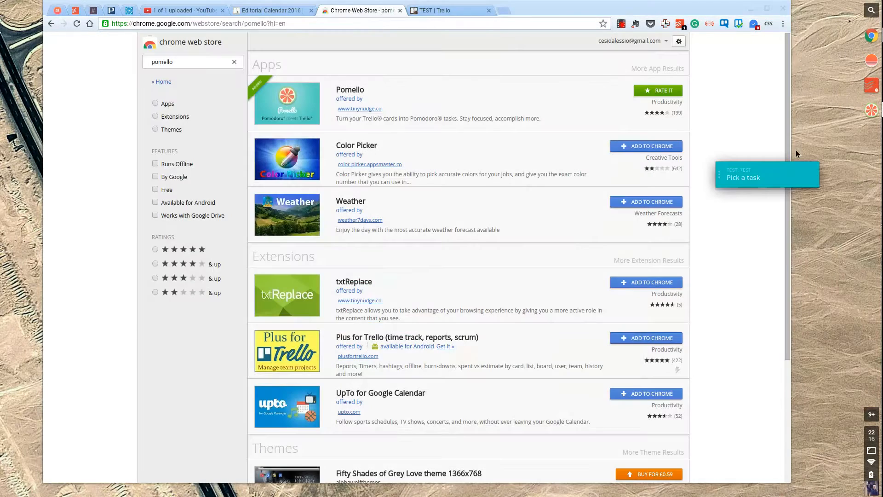
# - Show Pomello's window beside the timer over the Trello board, on its Boards and lists page
pyautogui.click(451, 10)
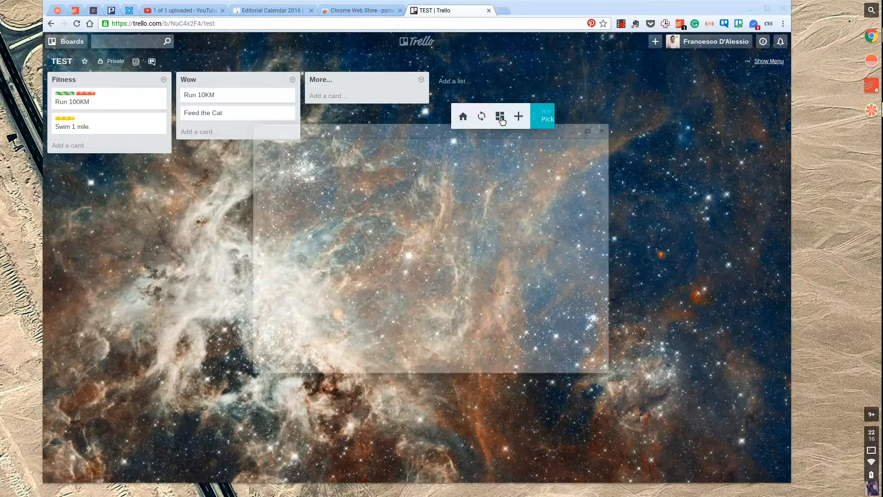
pyautogui.click(501, 115)
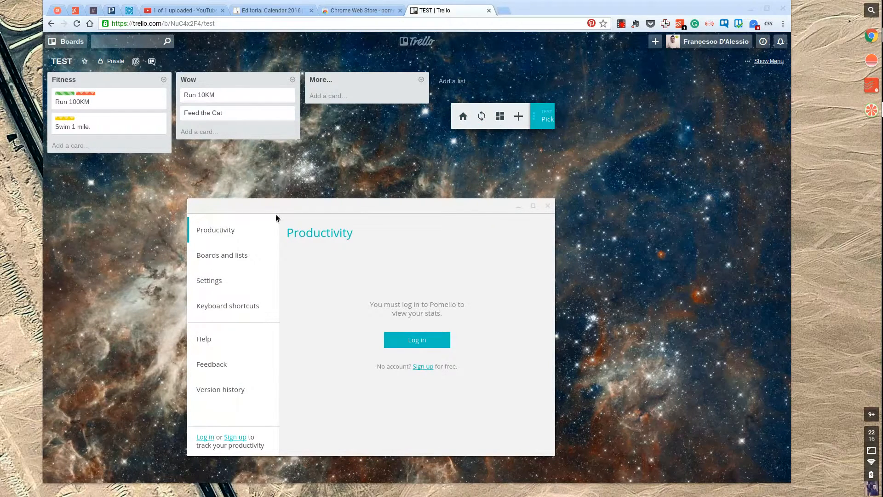
pyautogui.moveTo(276, 205); pyautogui.dragTo(289, 93)
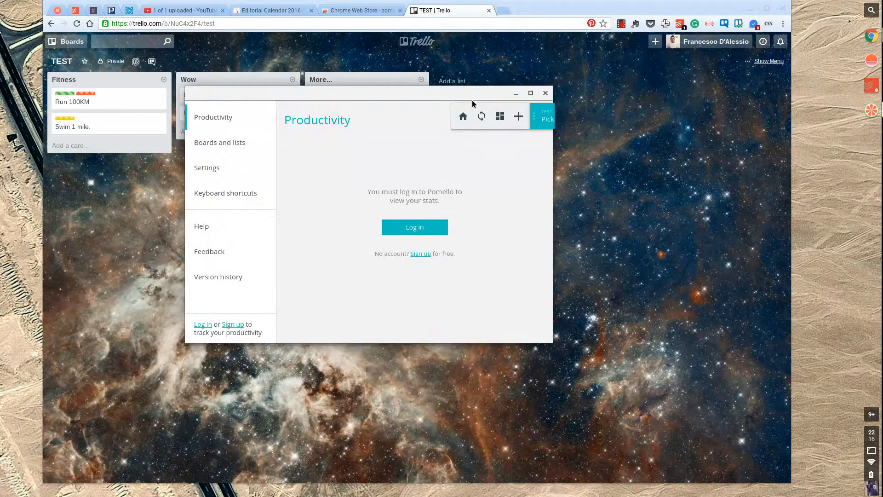
pyautogui.click(543, 118)
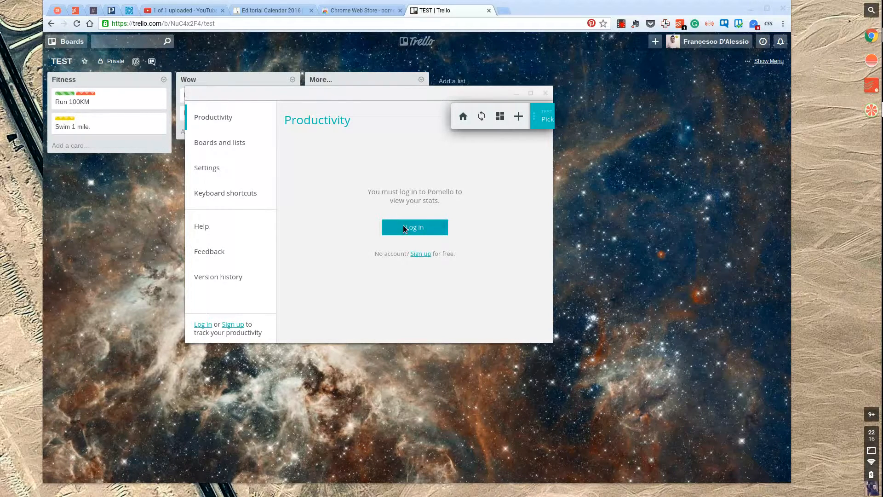
pyautogui.click(219, 142)
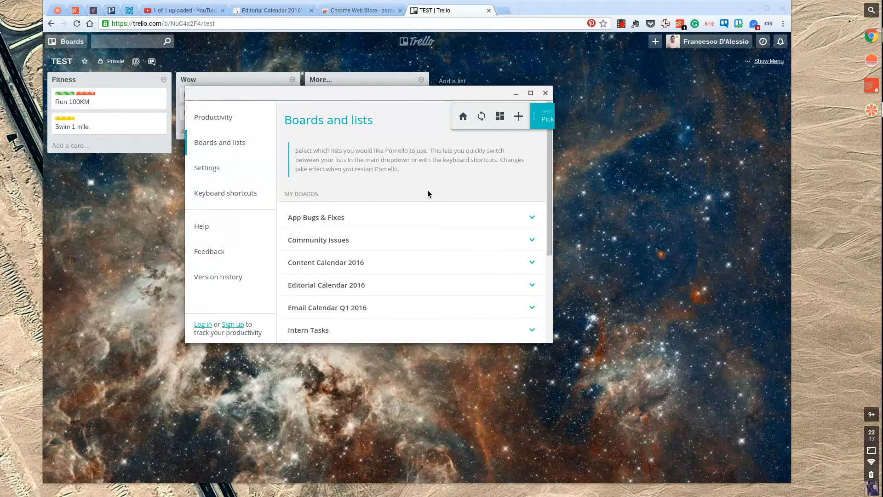
# - Review the TEST board's Fitness list toggles, then reach Settings showing 25/5/15-minute defaults
pyautogui.scroll(-3)
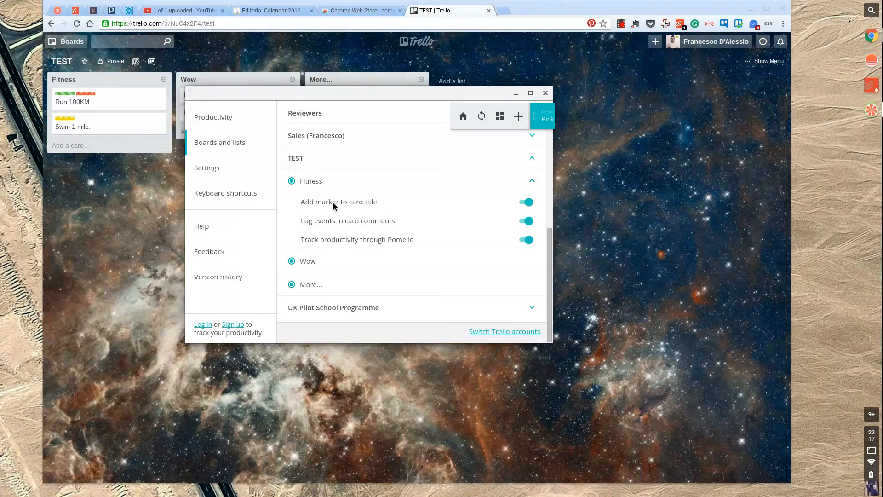
pyautogui.click(207, 167)
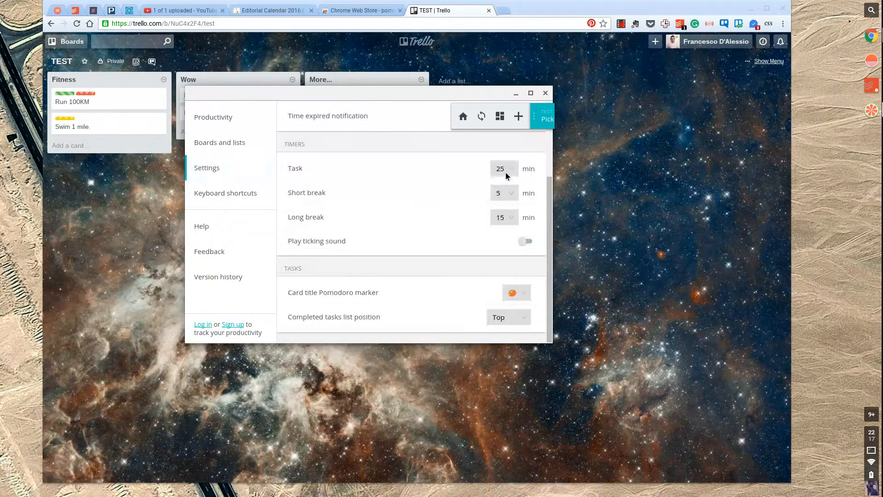
# - Set timers to 19-minute task, 9-minute short and 16-minute long break, then view keyboard shortcuts
pyautogui.click(503, 168)
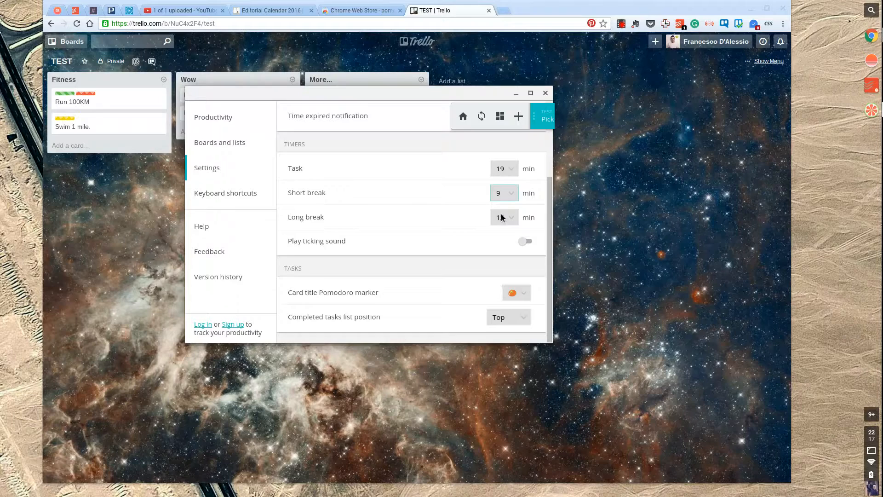
pyautogui.click(503, 217)
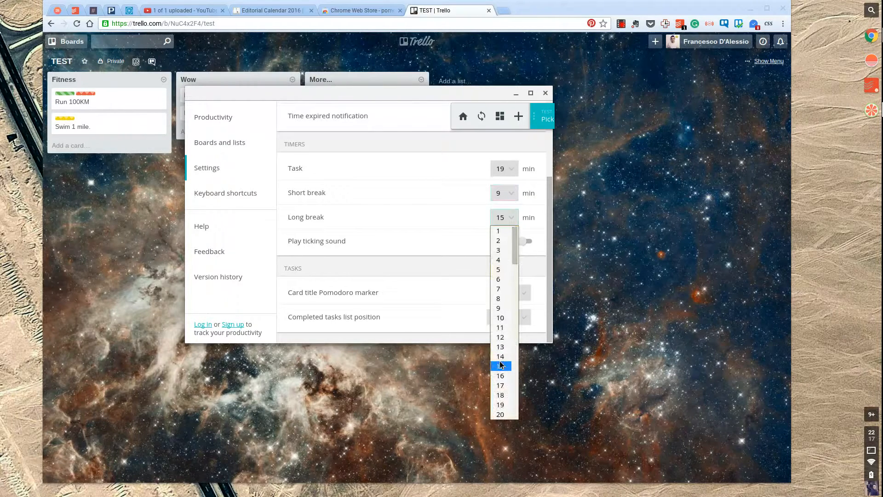
pyautogui.click(501, 356)
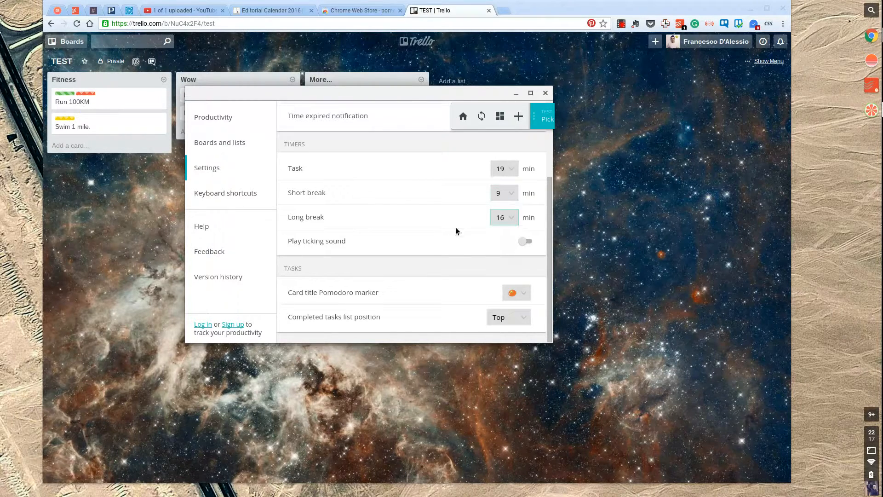
pyautogui.moveTo(420, 235)
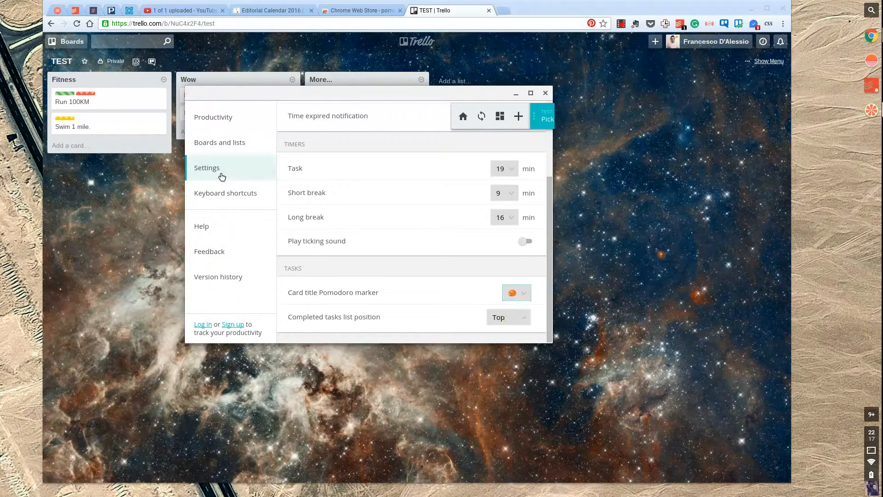
pyautogui.click(224, 193)
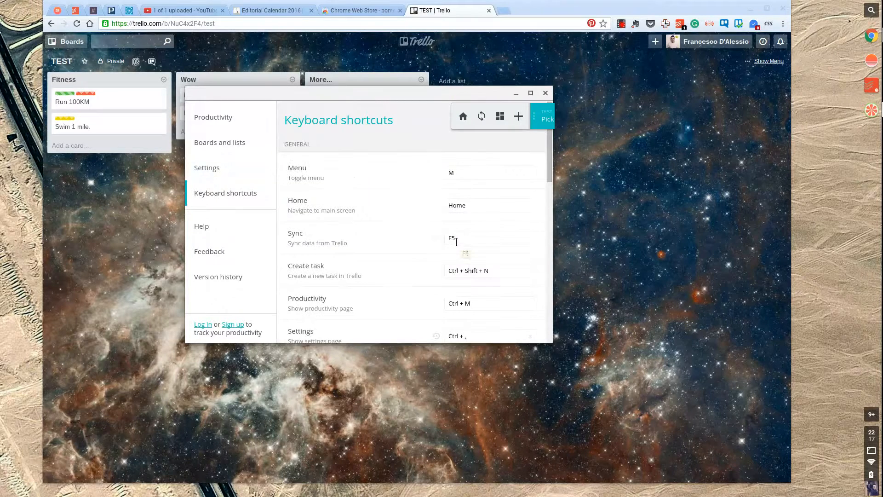
# - Close the settings window and pick Run 100KM from the Fitness list as the timed task
pyautogui.click(545, 93)
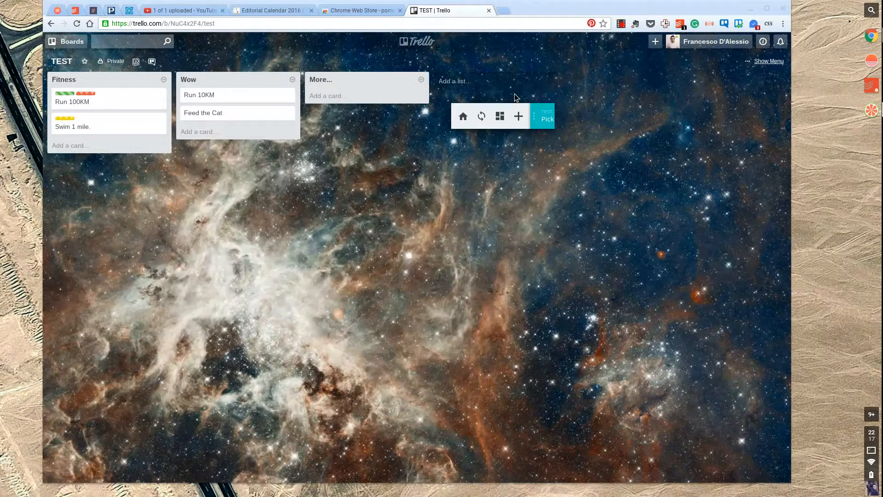
pyautogui.click(546, 115)
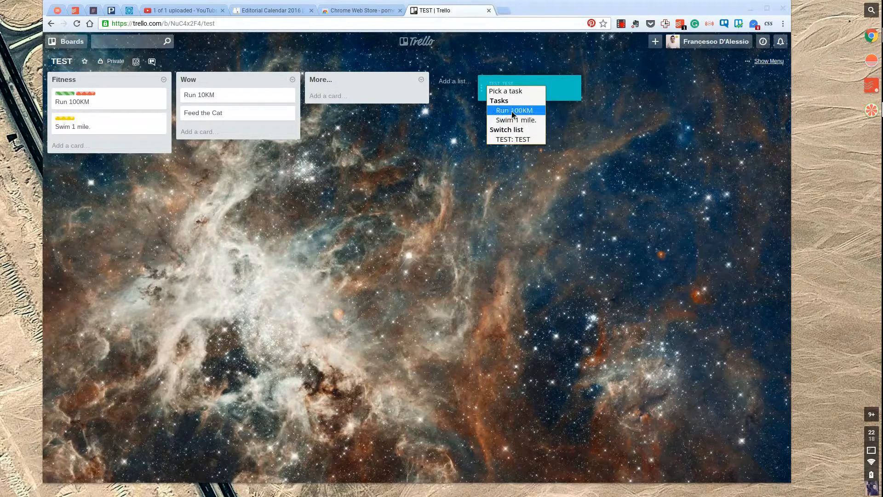
pyautogui.click(514, 109)
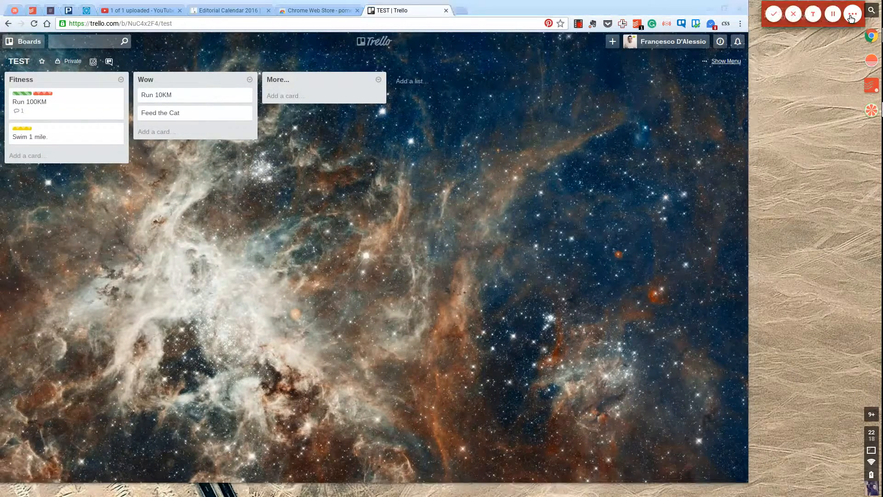
pyautogui.moveTo(813, 14)
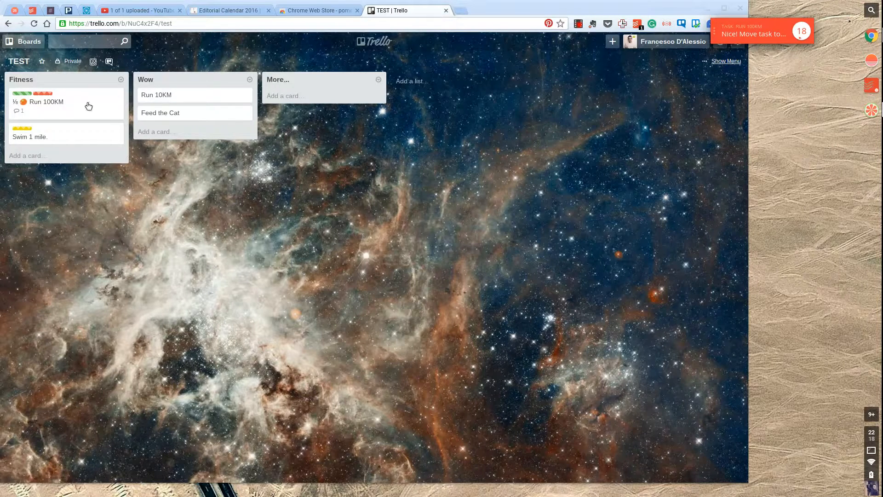
# - Move the completed Run 100KM card to the More... list and view its time-spent log
pyautogui.moveTo(47, 101); pyautogui.dragTo(303, 101)
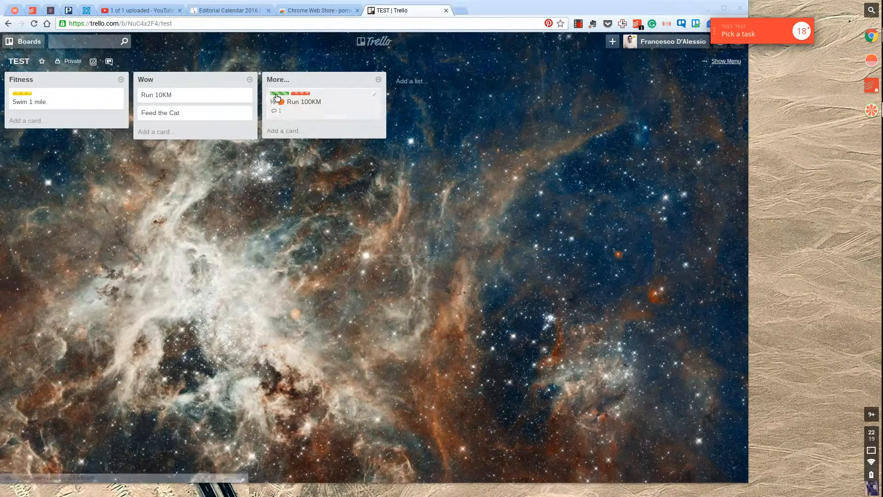
pyautogui.click(304, 102)
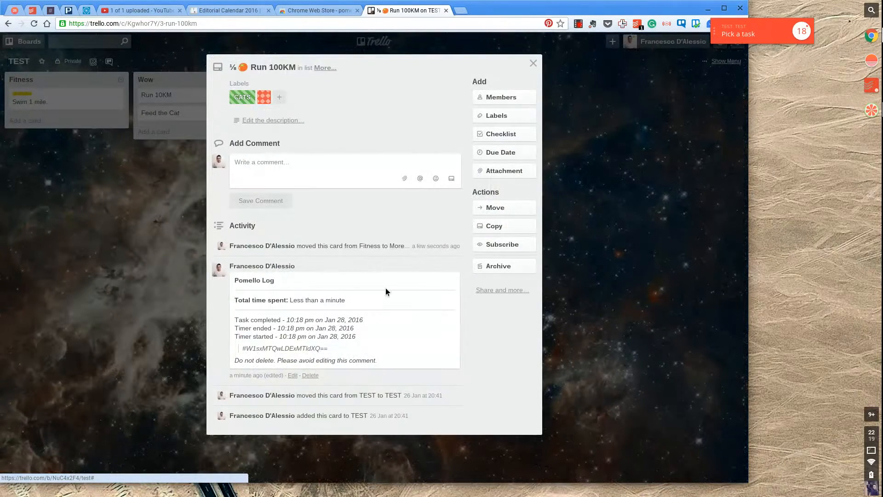
pyautogui.moveTo(221, 309)
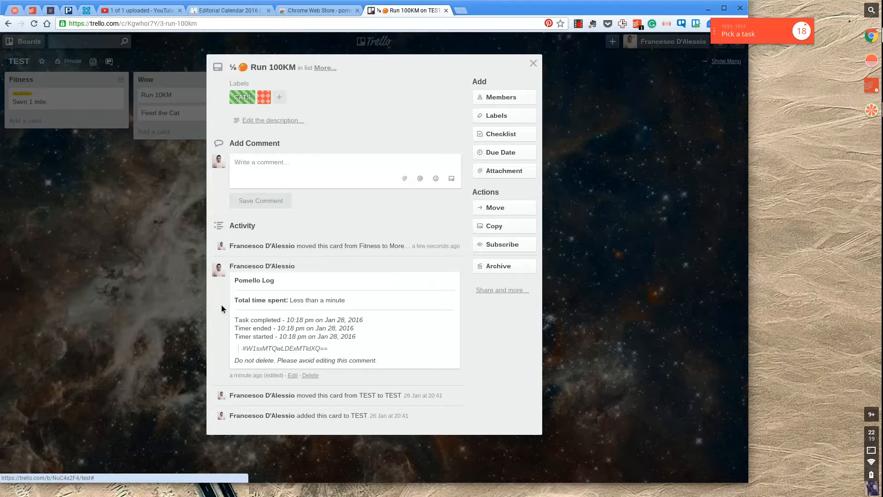
pyautogui.moveTo(263, 278)
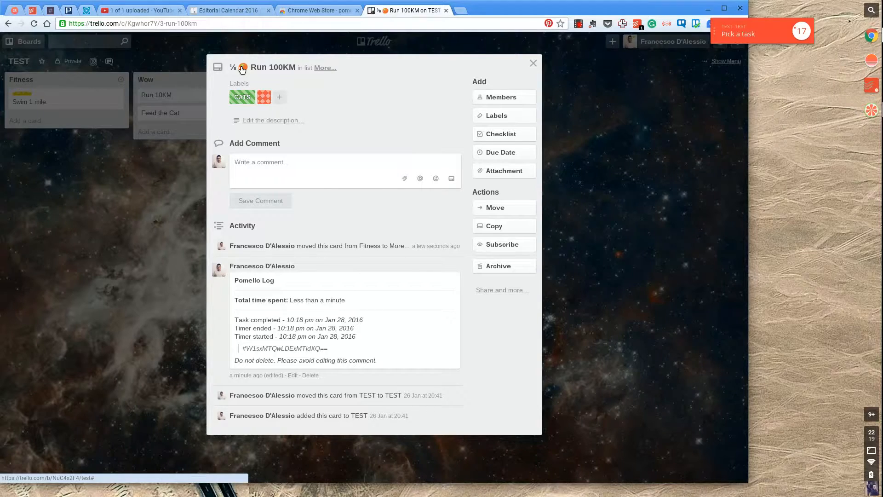
pyautogui.click(533, 62)
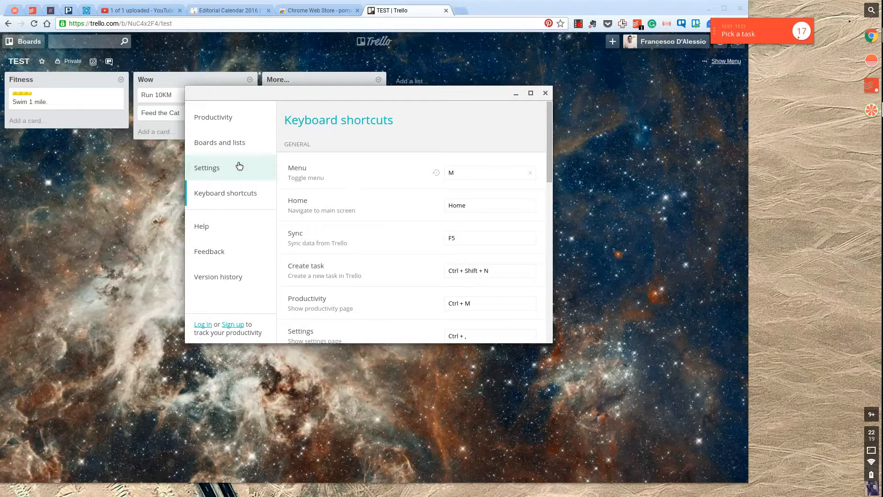
# - Review the Timers settings confirming the 19, 9 and 16-minute values
pyautogui.scroll(-3)
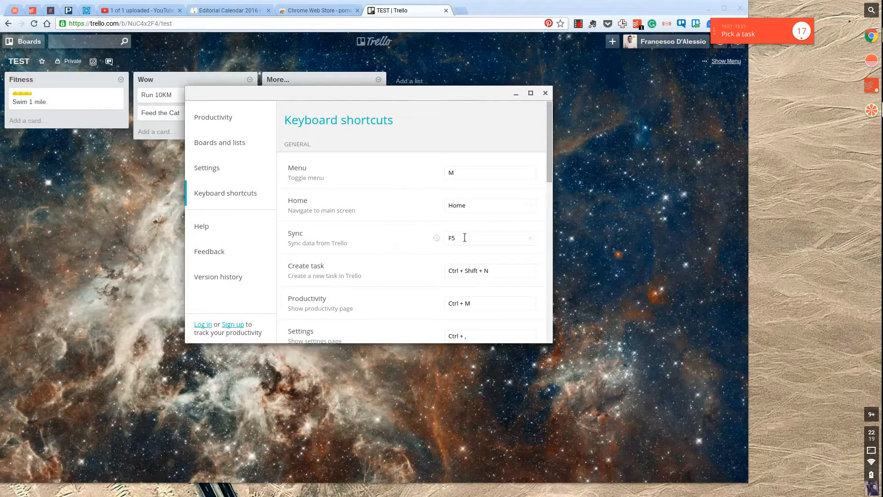
pyautogui.scroll(-3)
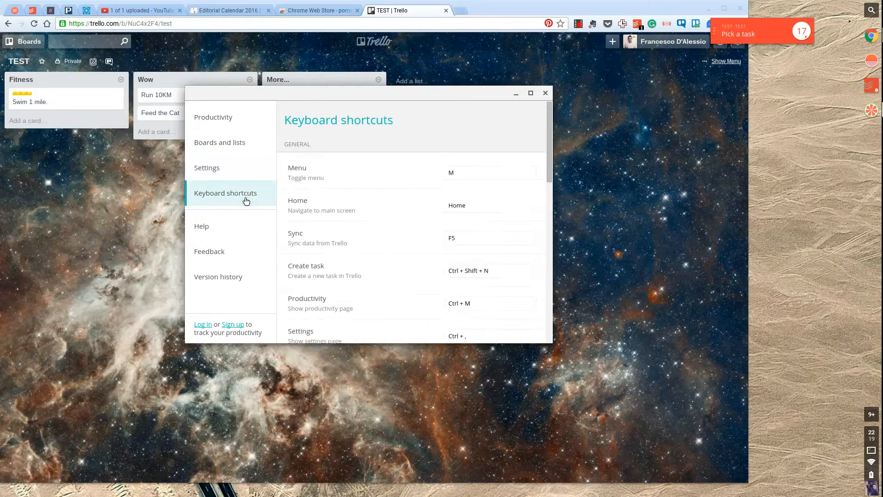
pyautogui.click(207, 167)
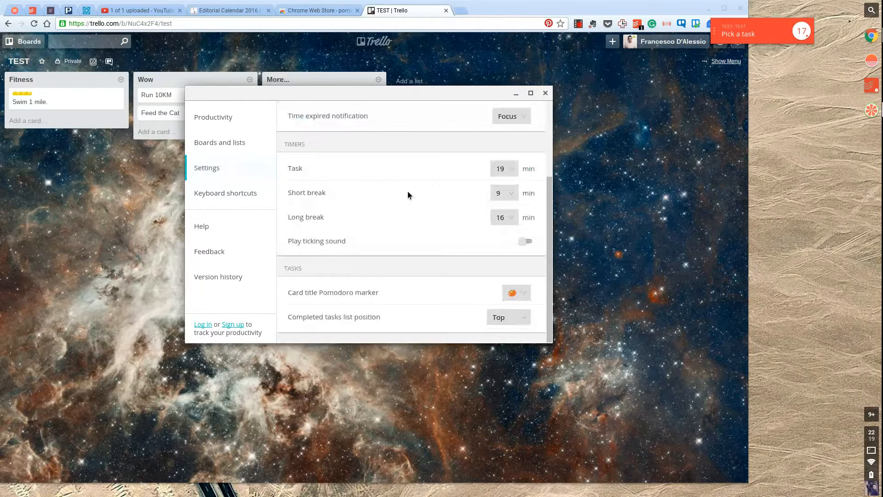
pyautogui.moveTo(346, 228)
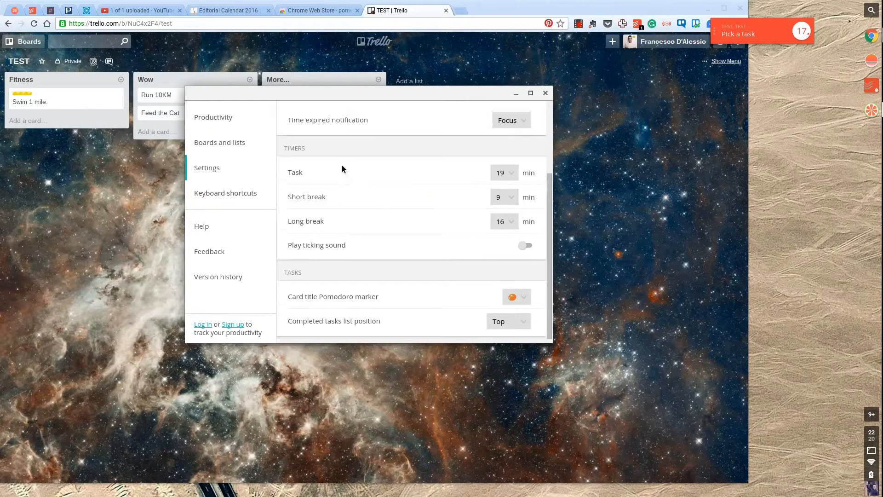
# - Look through Boards and lists, then bring up the Productivity page asking to log in
pyautogui.click(219, 142)
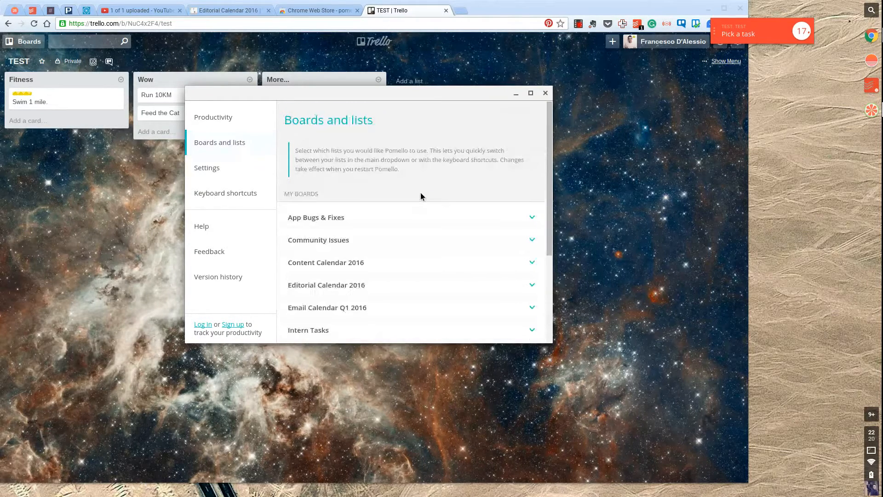
pyautogui.scroll(-3)
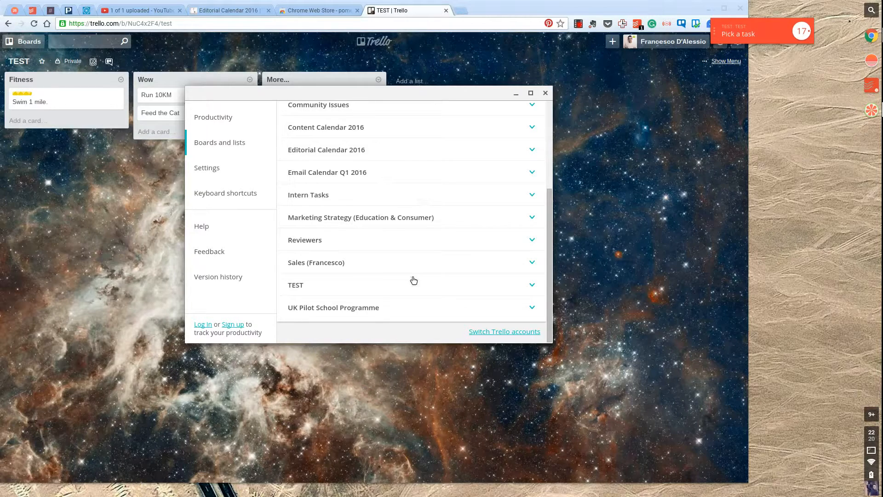
pyautogui.click(212, 117)
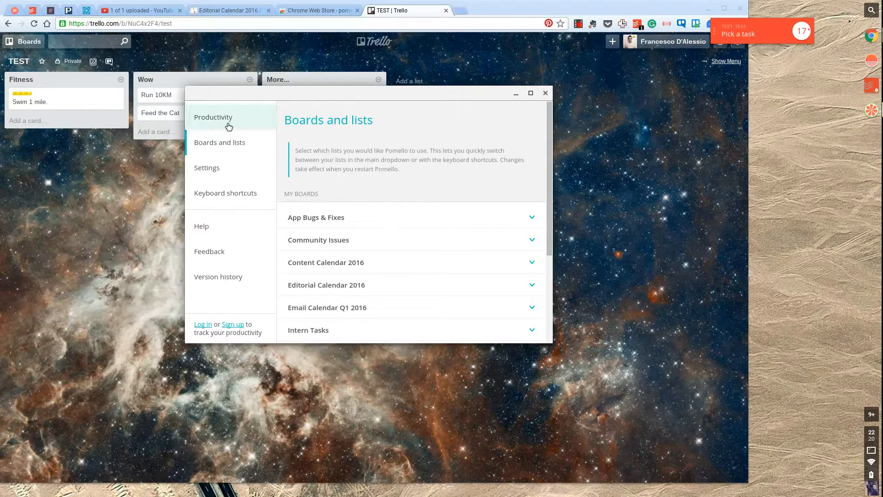
pyautogui.click(212, 117)
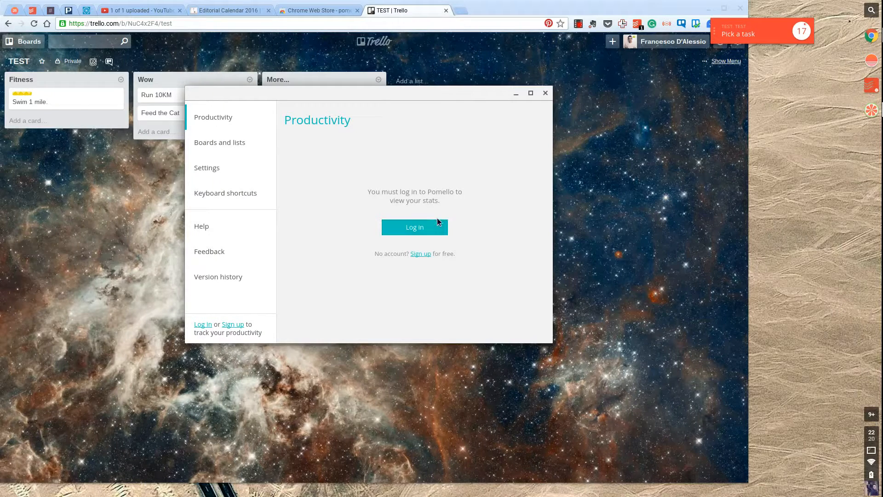
pyautogui.moveTo(694, 151)
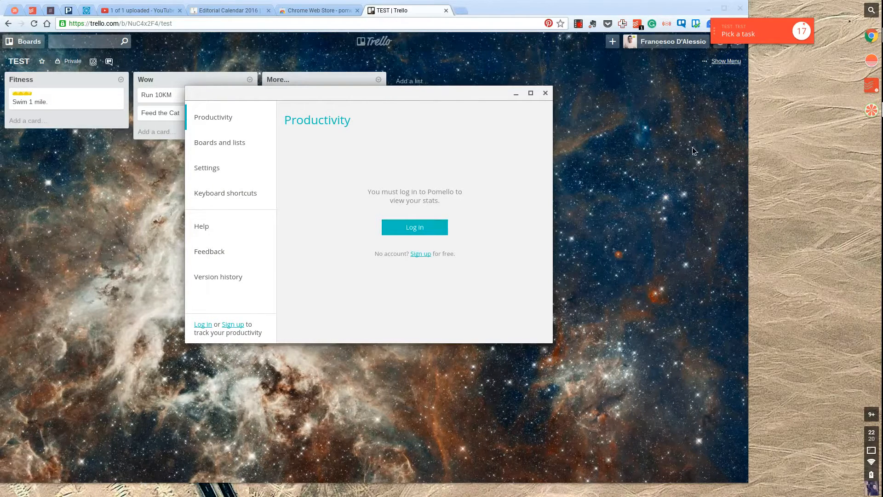
pyautogui.moveTo(776, 30)
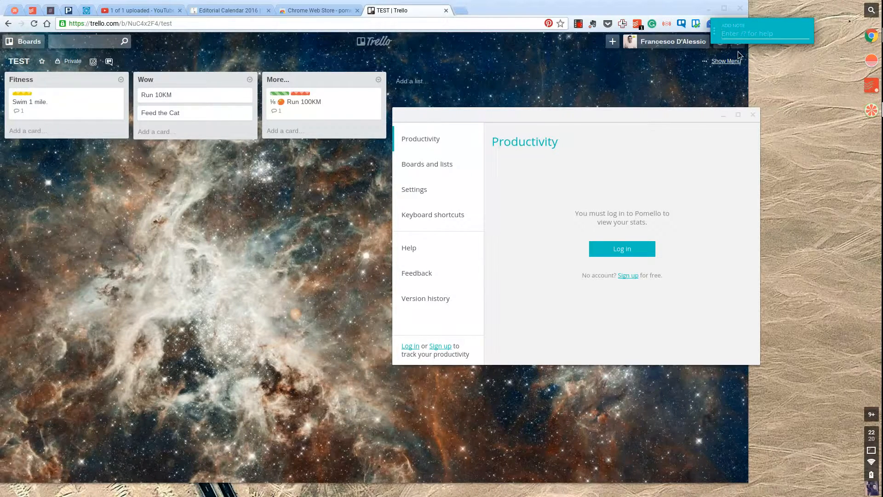
# - Add the note 'Issue with S' to the current task and start the short break
pyautogui.write('Issue')
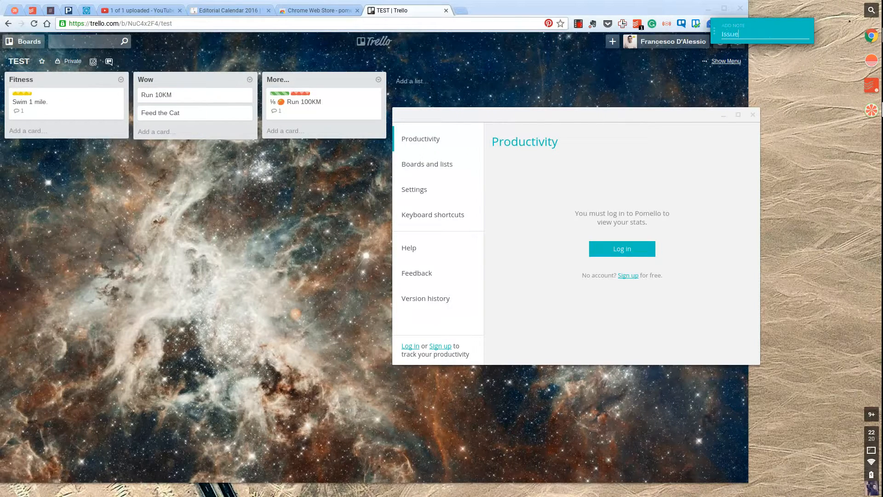
pyautogui.write('with S')
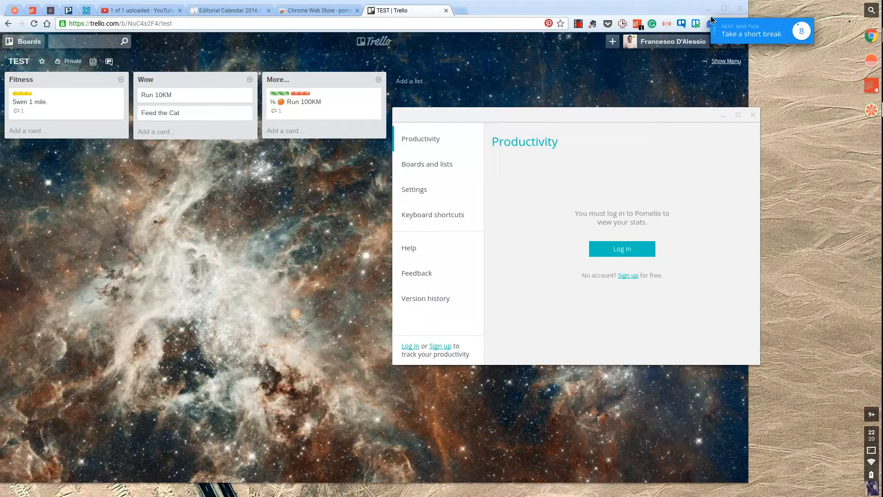
pyautogui.click(752, 114)
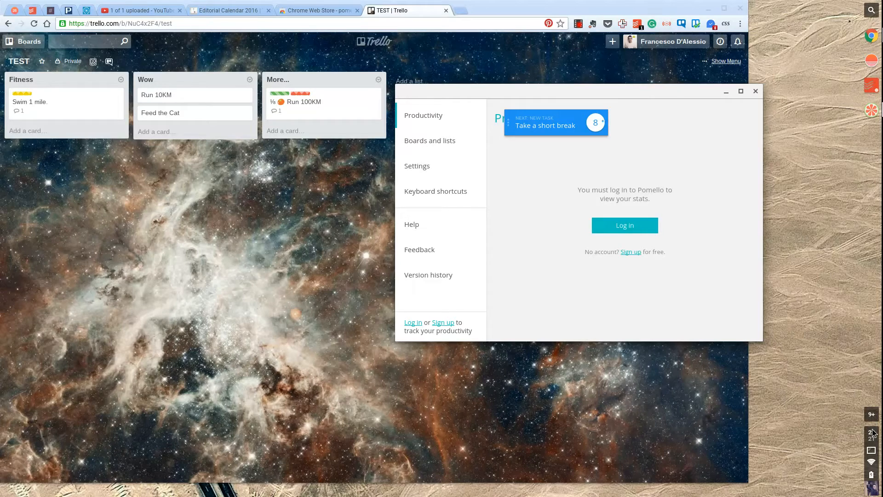
pyautogui.moveTo(860, 338)
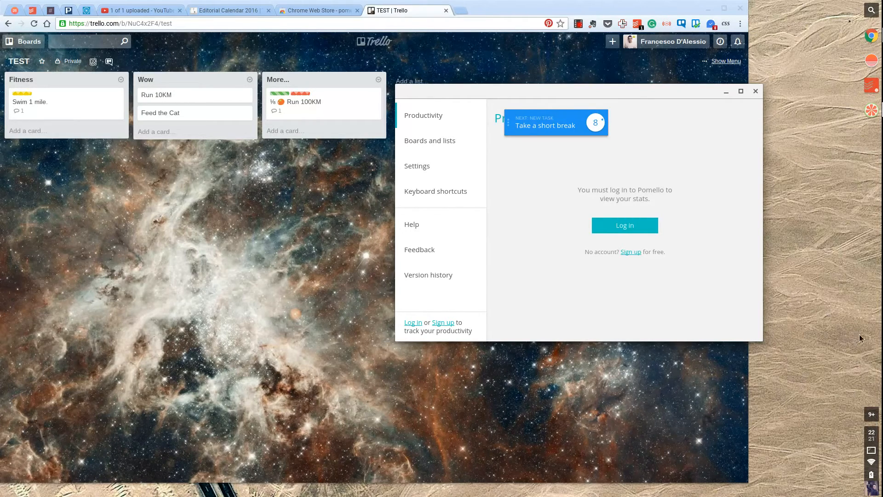